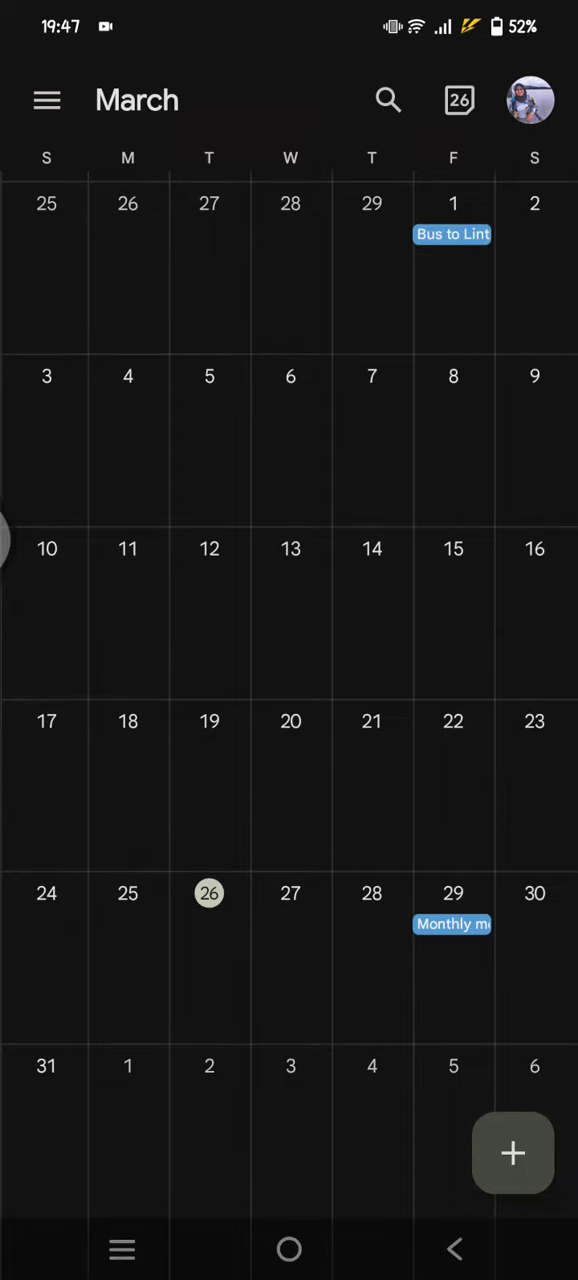
Open Friday, March 29 in day view and find the 20:00–21:00 Monthly meeting
{"action": "left_click", "coordinate": [453, 893]}
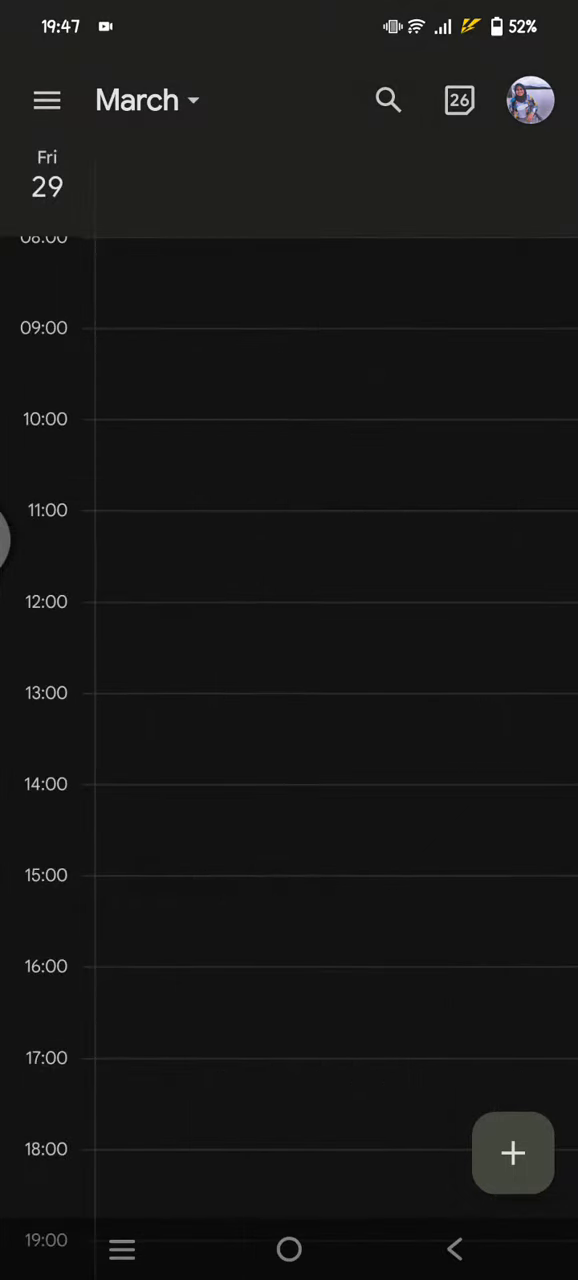
{"action": "scroll", "scroll_direction": "down", "scroll_amount": 3}
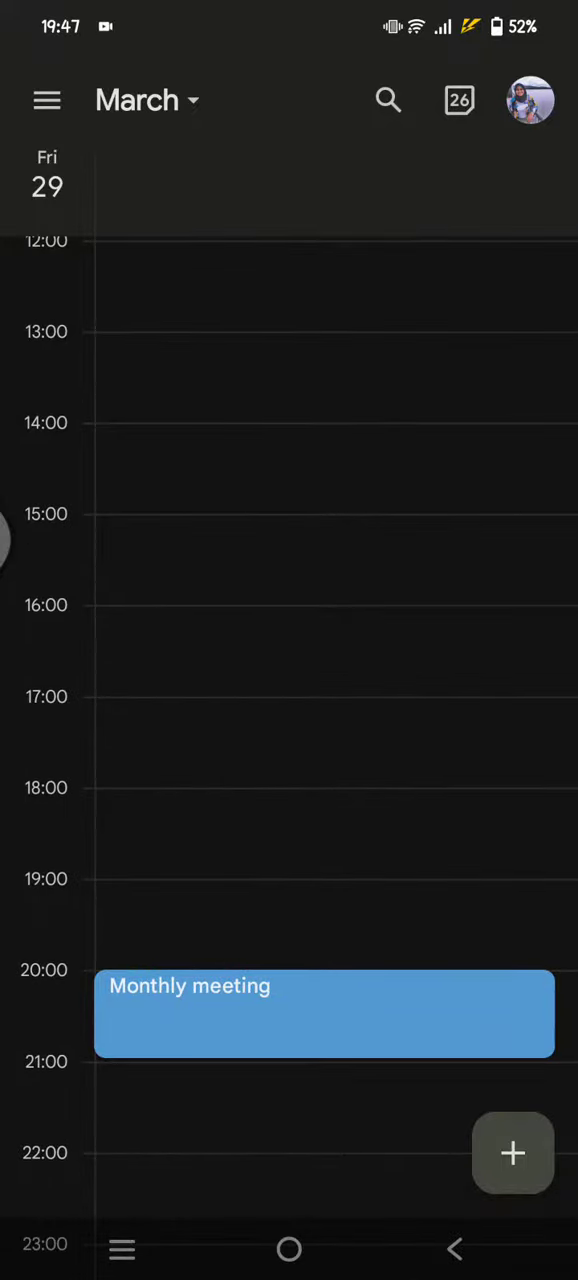
{"action": "left_click", "coordinate": [373, 1021]}
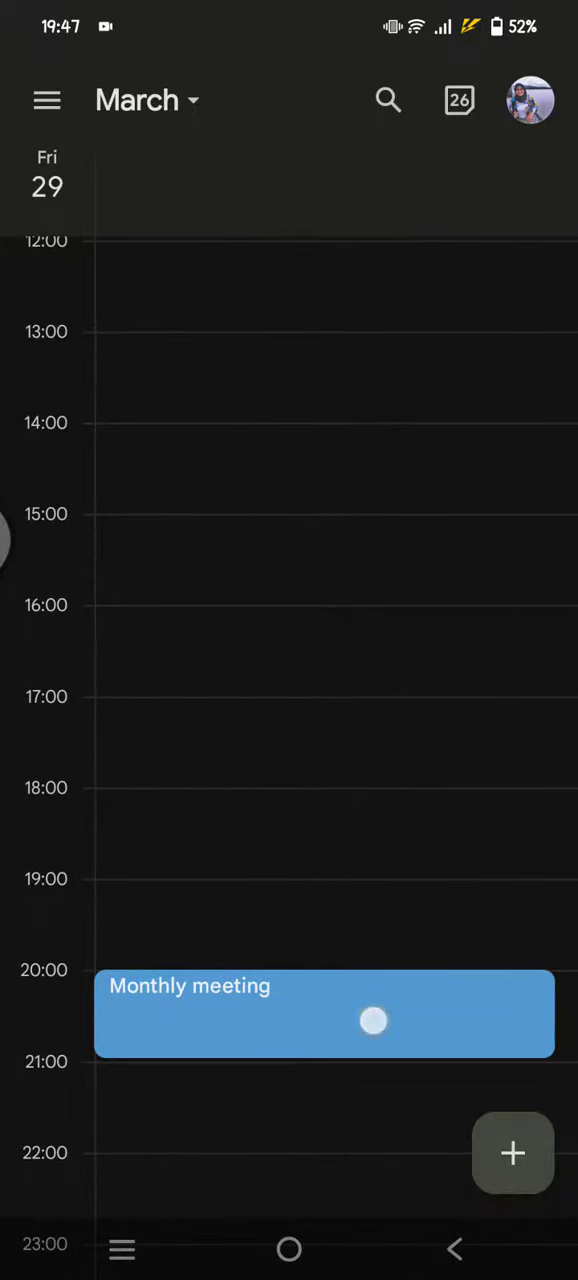
Open the Monthly meeting's details (Mar 29, 20:00–21:00, 30-minute reminder) and its more-actions menu
{"action": "left_click", "coordinate": [324, 1013]}
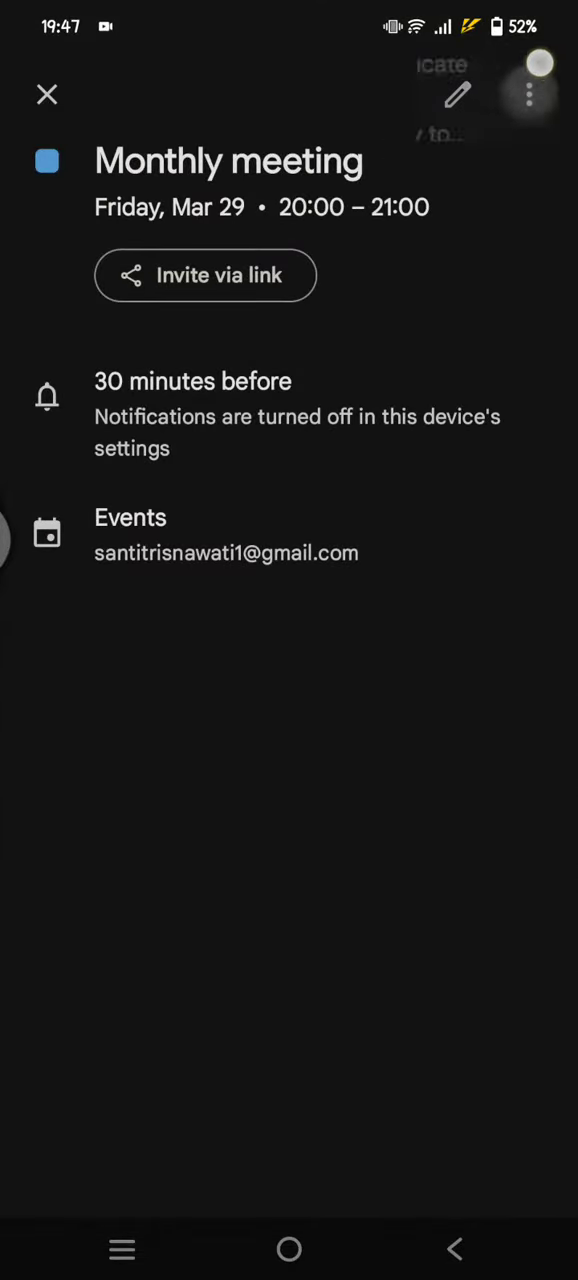
{"action": "left_click", "coordinate": [529, 95]}
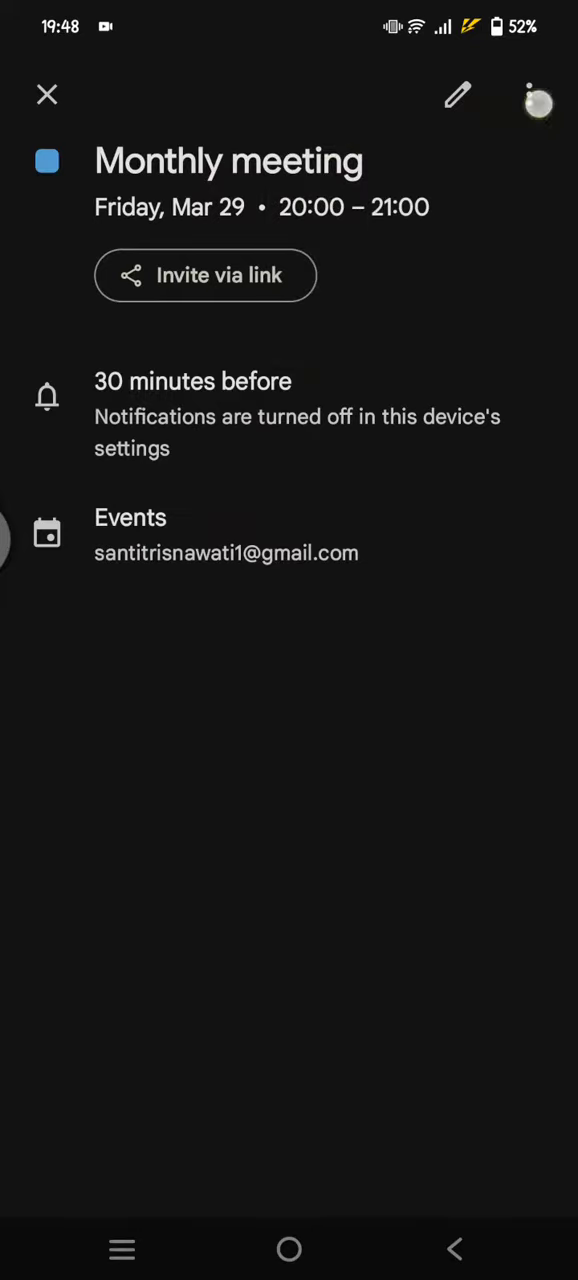
Delete the Monthly meeting and confirm, leaving March 29 with no events
{"action": "left_click", "coordinate": [529, 95]}
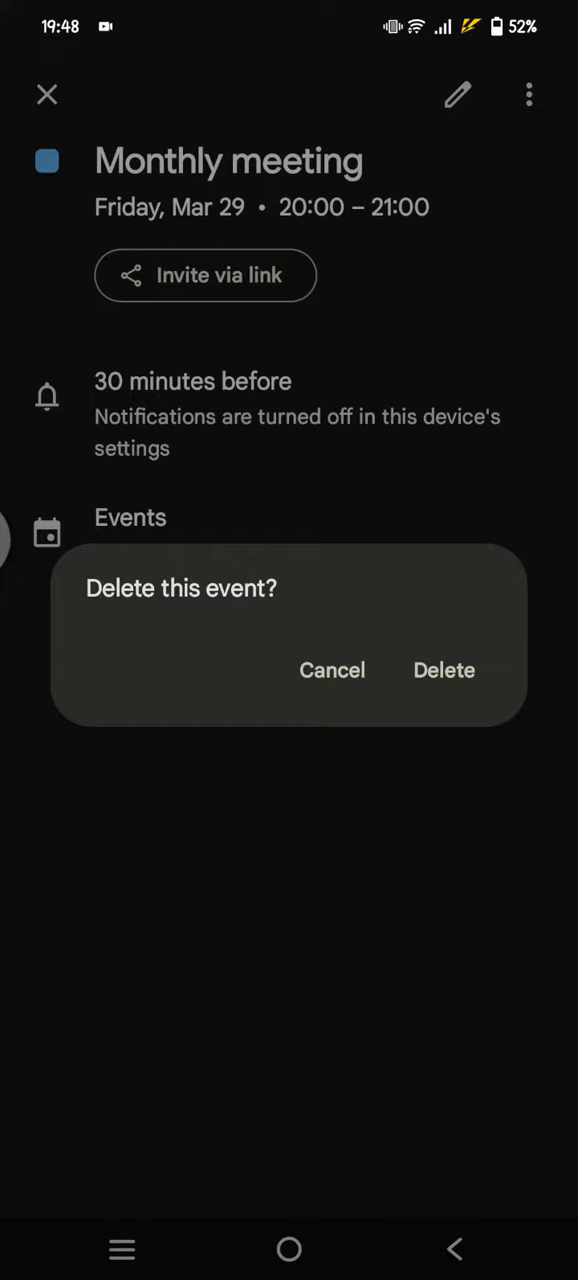
{"action": "left_click", "coordinate": [444, 670]}
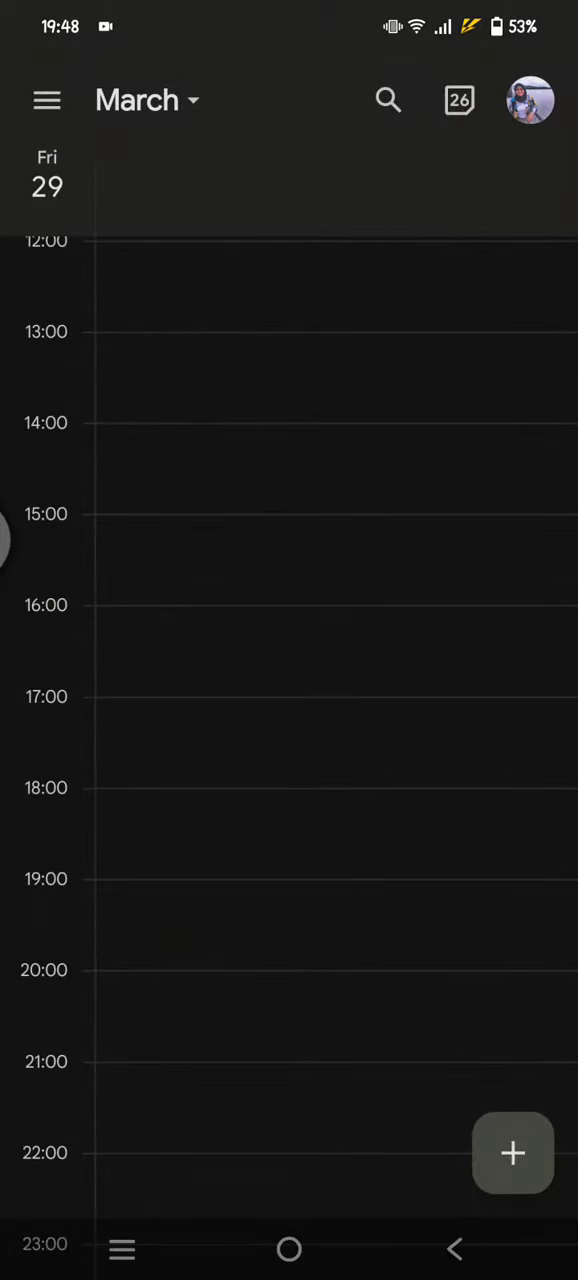